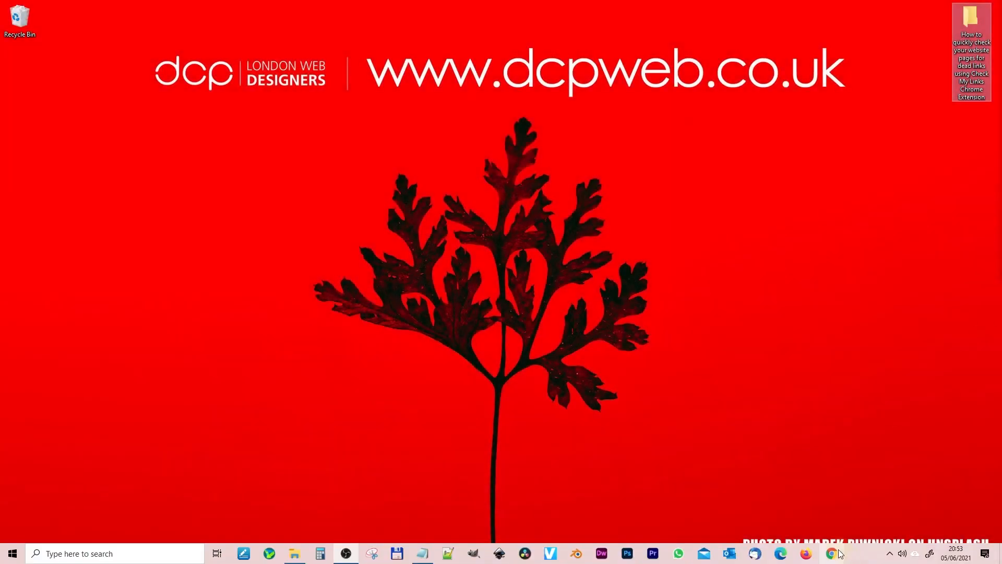
Launch Chrome and open the Check My Links Chrome Web Store listing from Google results.
{"action": "left_click", "coordinate": [834, 553]}
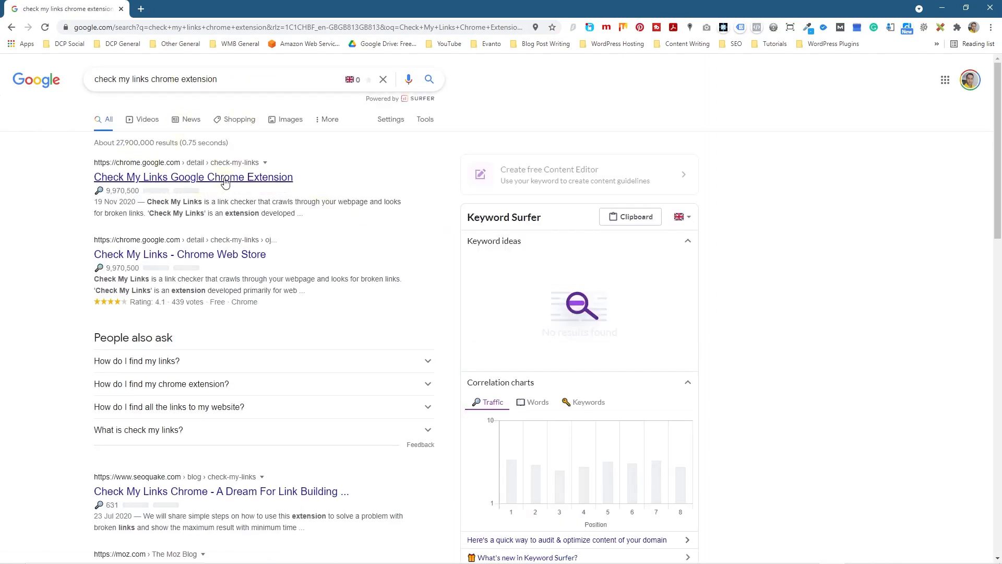
{"action": "left_click", "coordinate": [193, 177]}
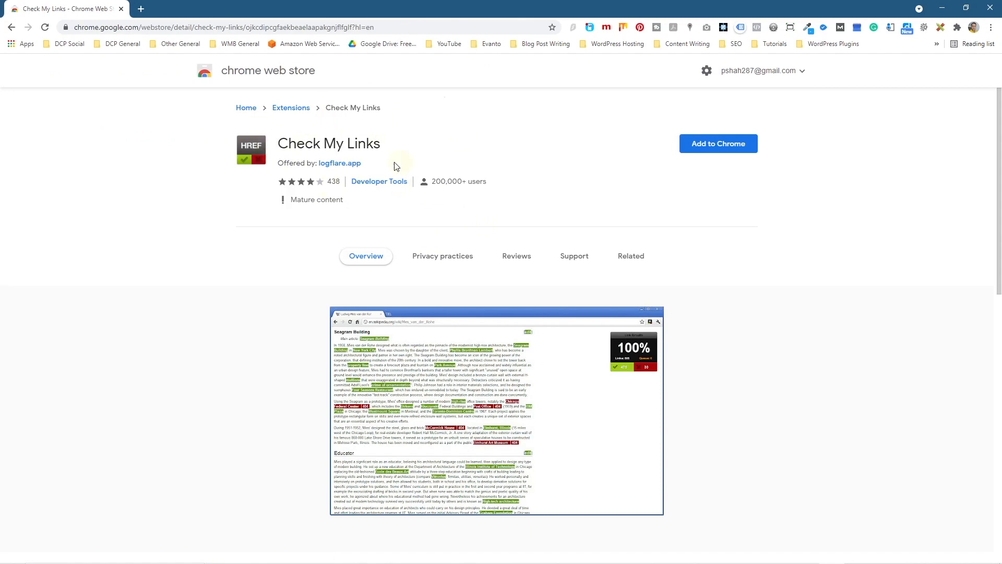
Add Check My Links to Chrome, confirm the install, and browse the Extensions menu list.
{"action": "left_click", "coordinate": [717, 143]}
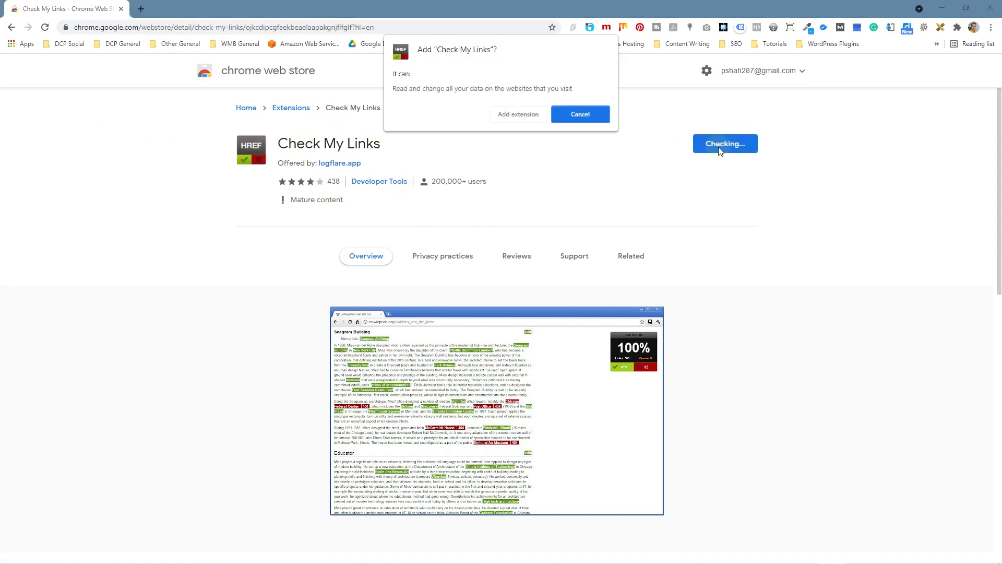
{"action": "left_click", "coordinate": [516, 114]}
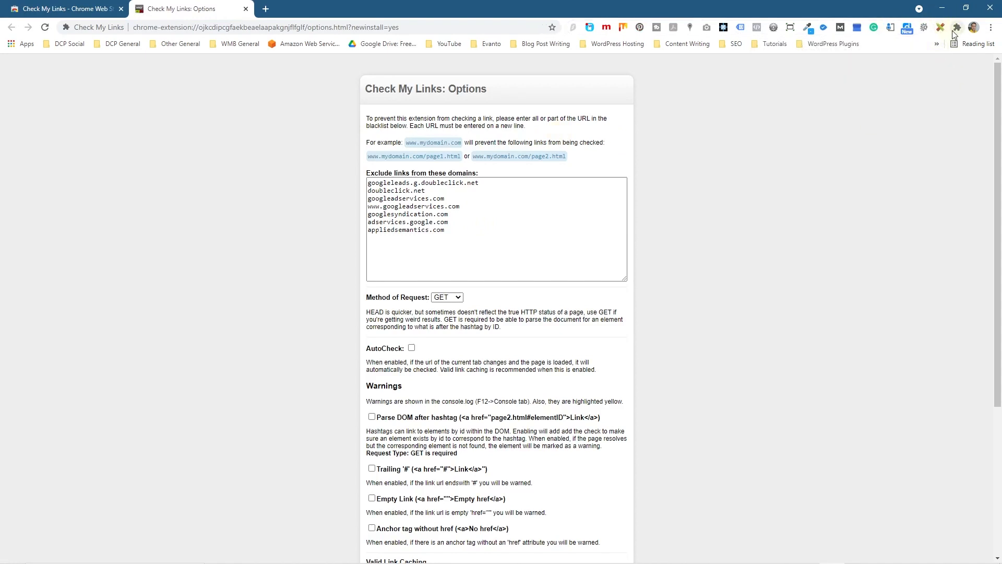
{"action": "left_click", "coordinate": [956, 28]}
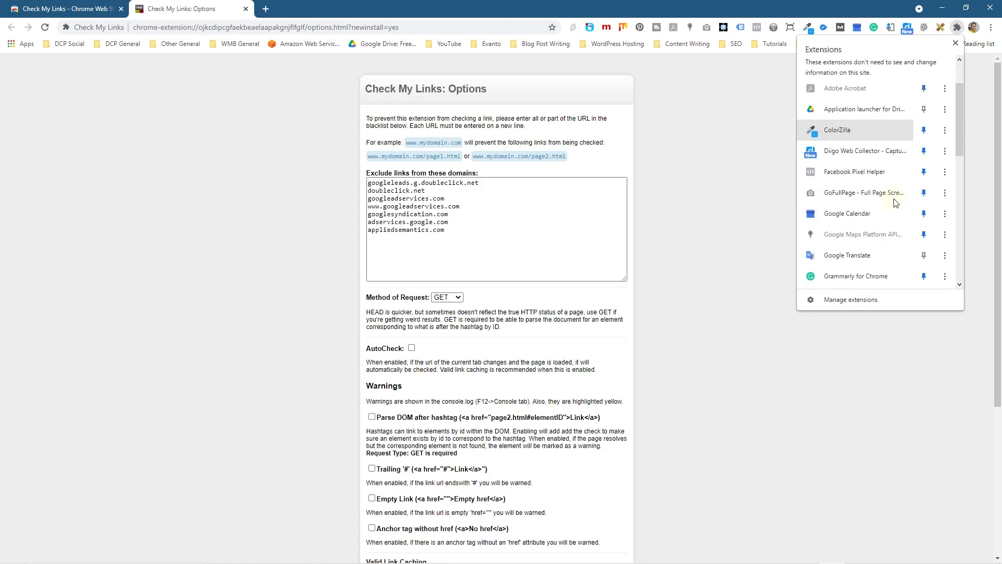
{"action": "scroll", "scroll_direction": "down", "scroll_amount": 3}
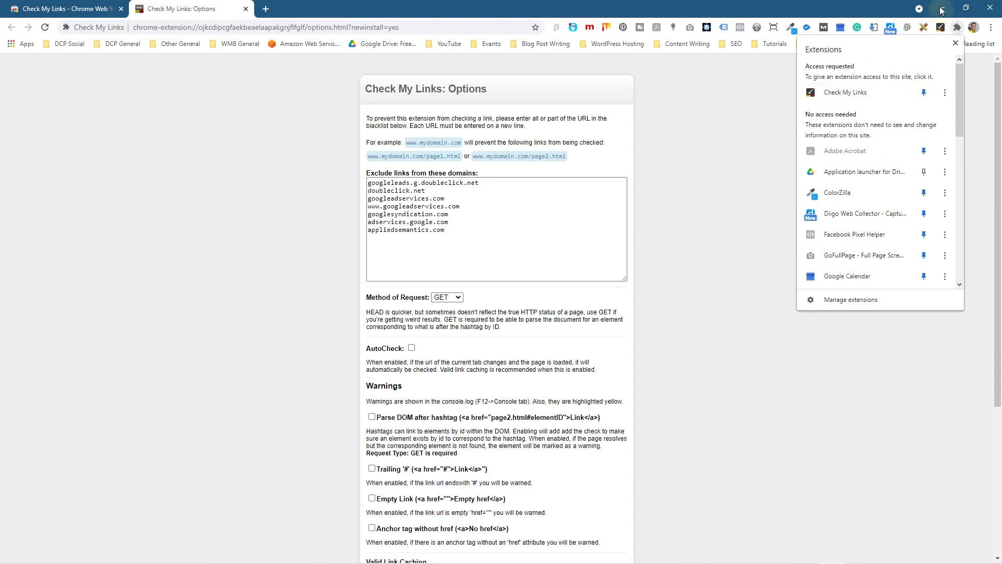
{"action": "mouse_move", "coordinate": [683, 163]}
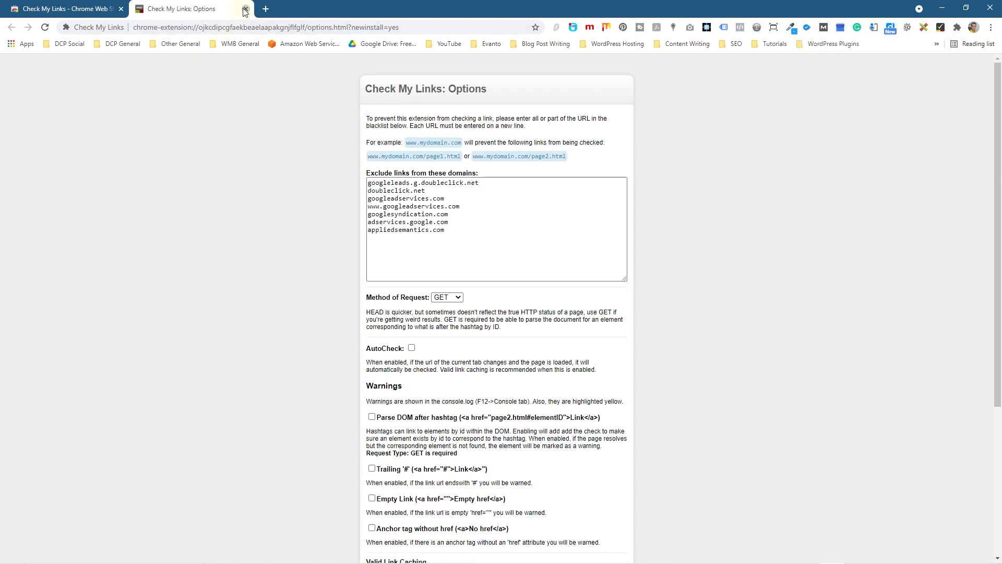
Close the options tab, browse the dcpweb.co.uk homepage, visit About Us, and go back.
{"action": "left_click", "coordinate": [243, 9]}
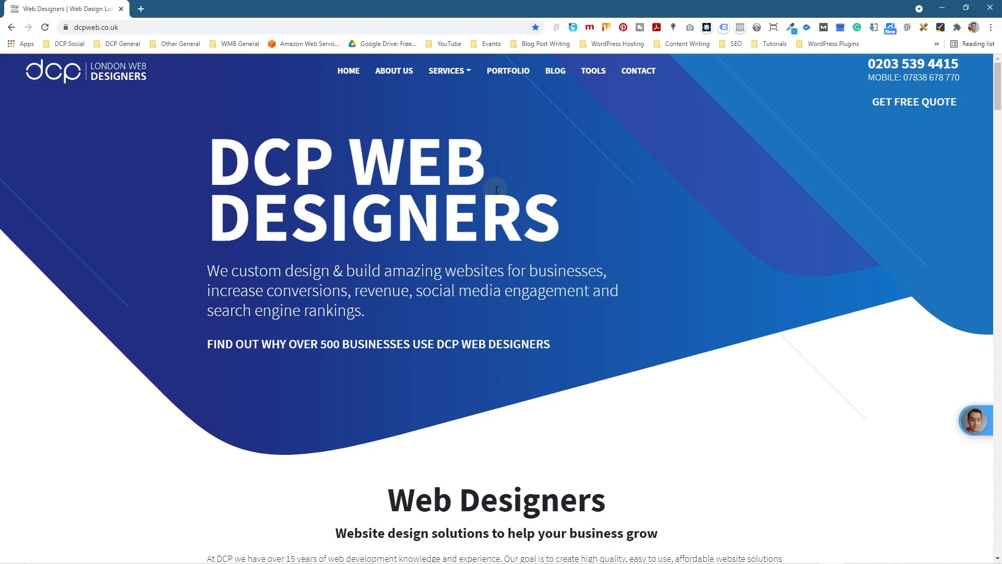
{"action": "scroll", "scroll_direction": "down", "scroll_amount": 3}
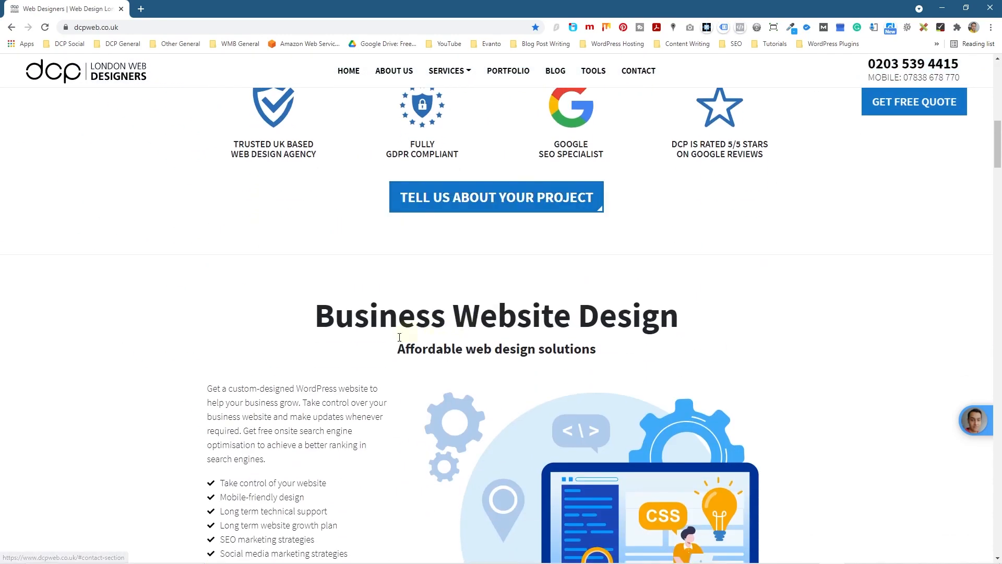
{"action": "scroll", "scroll_direction": "down", "scroll_amount": 3}
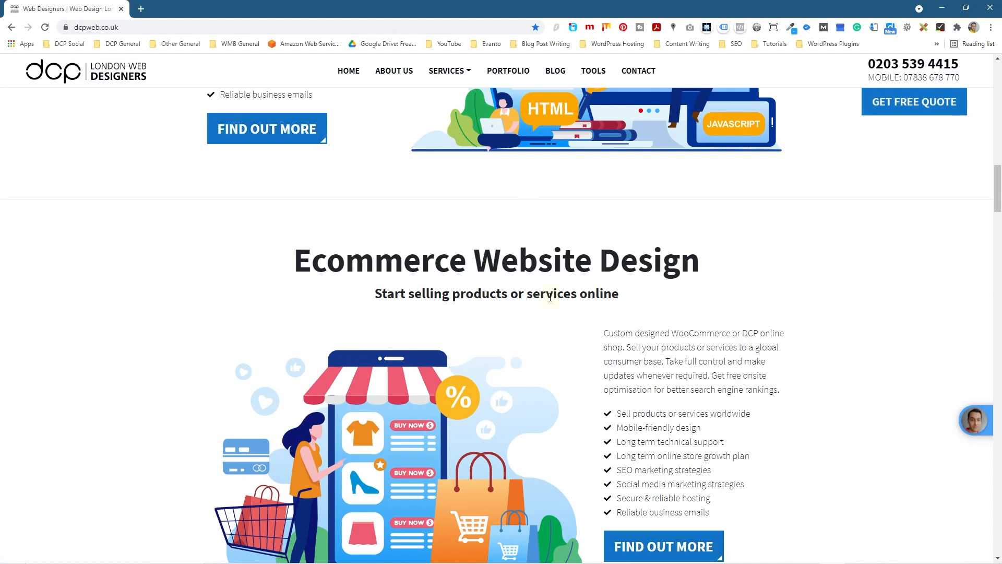
{"action": "scroll", "scroll_direction": "up", "scroll_amount": 3}
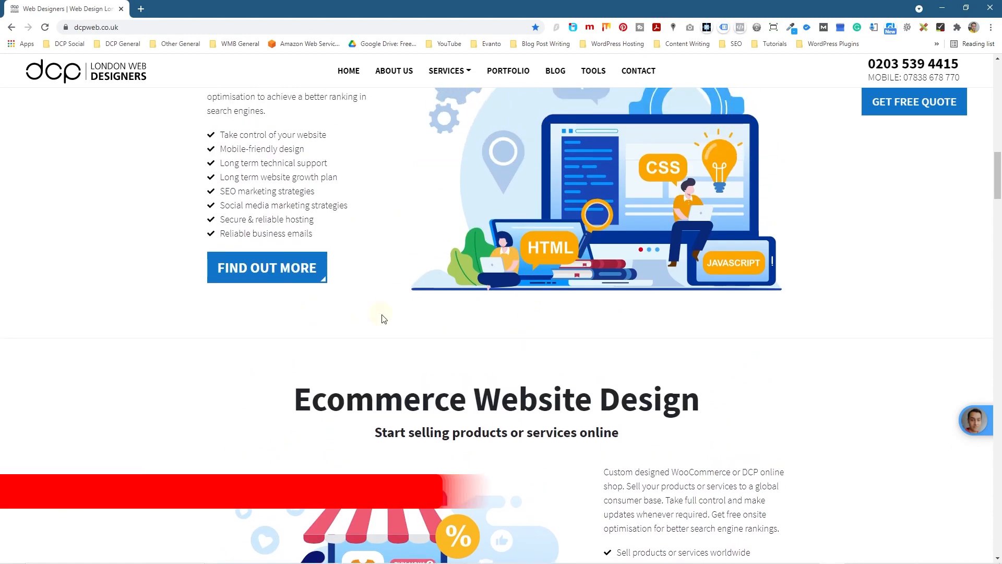
{"action": "scroll", "scroll_direction": "up", "scroll_amount": 3}
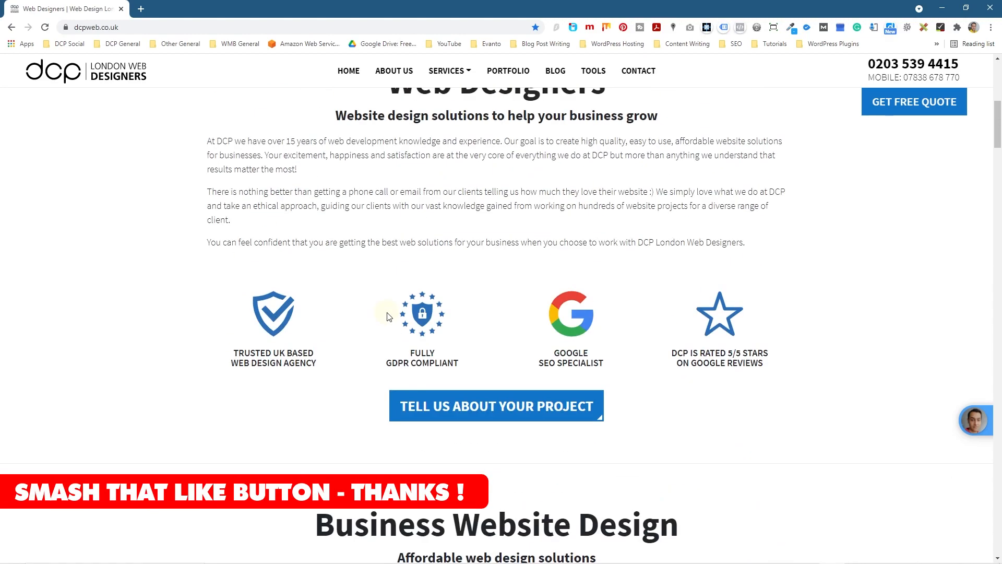
{"action": "scroll", "scroll_direction": "up", "scroll_amount": 3}
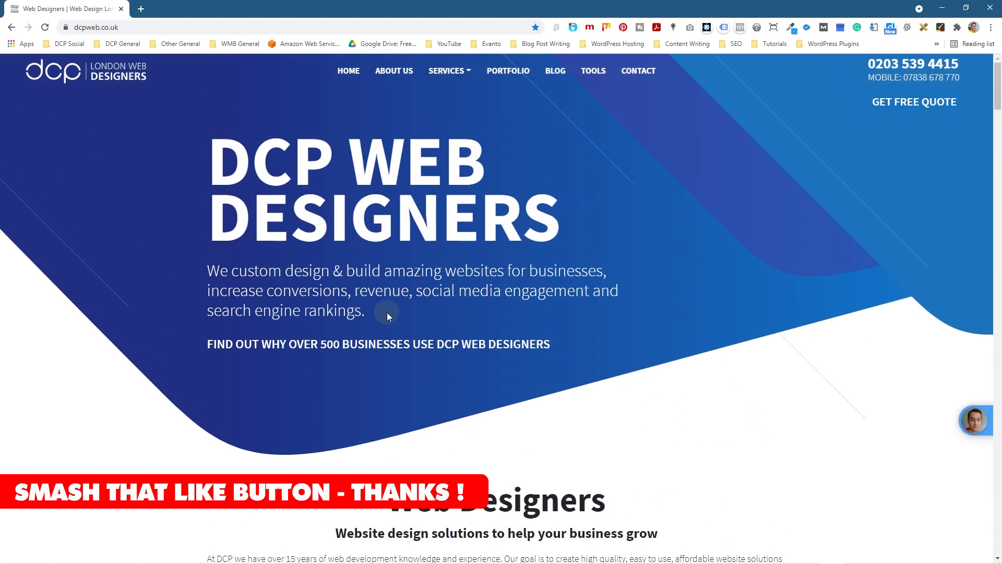
{"action": "left_click", "coordinate": [394, 71]}
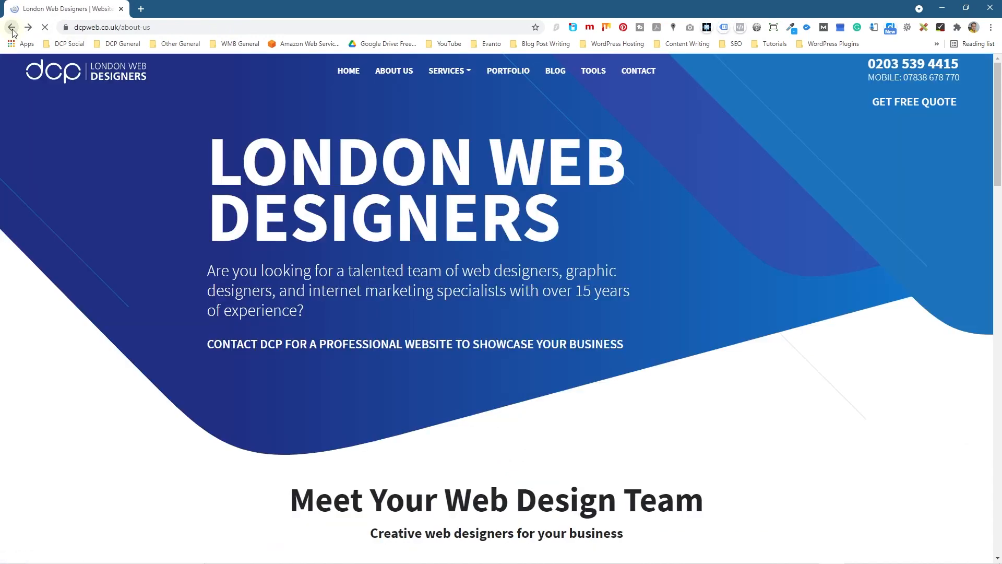
{"action": "left_click", "coordinate": [11, 26]}
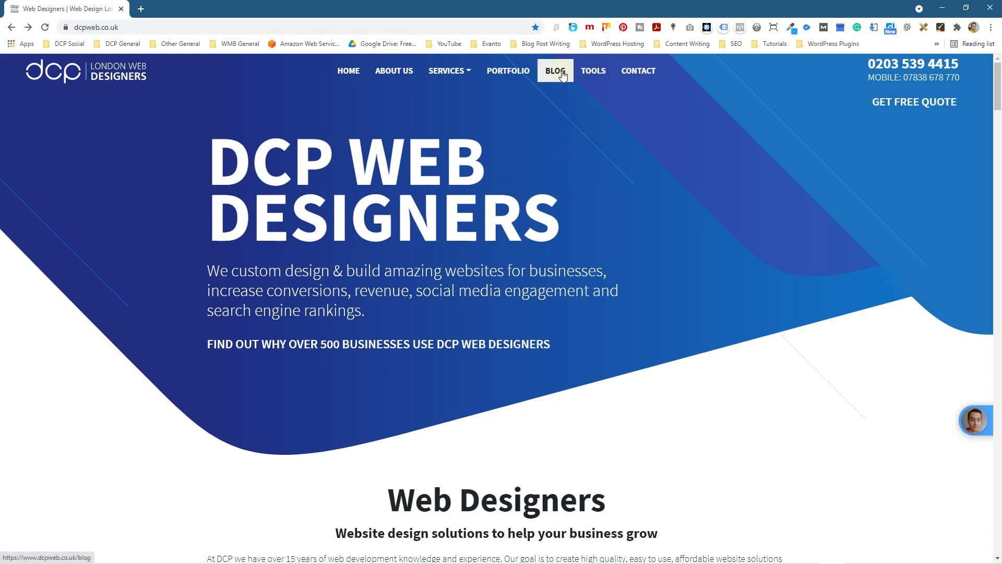
{"action": "left_click", "coordinate": [555, 71]}
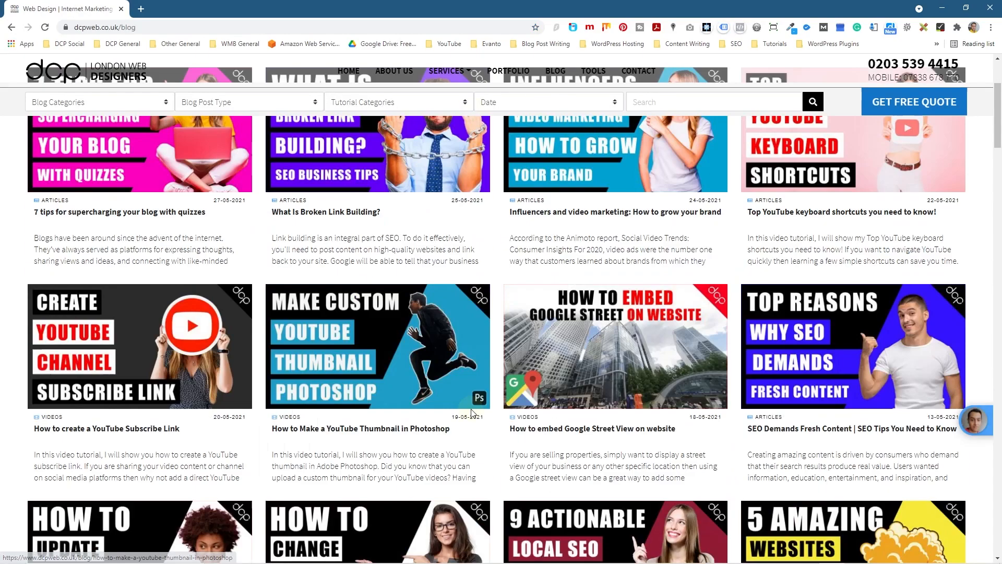
{"action": "scroll", "scroll_direction": "down", "scroll_amount": 3}
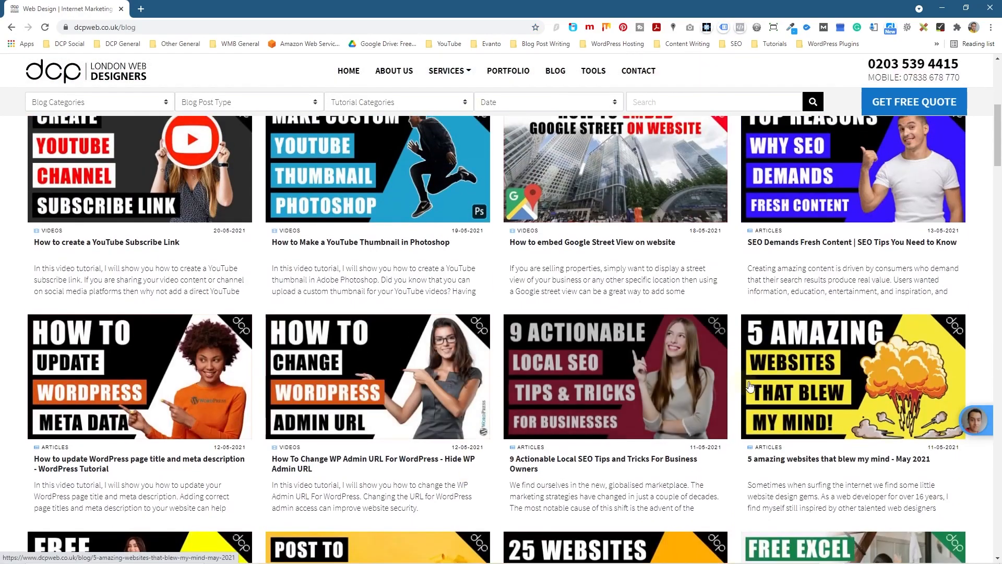
{"action": "left_click", "coordinate": [852, 375]}
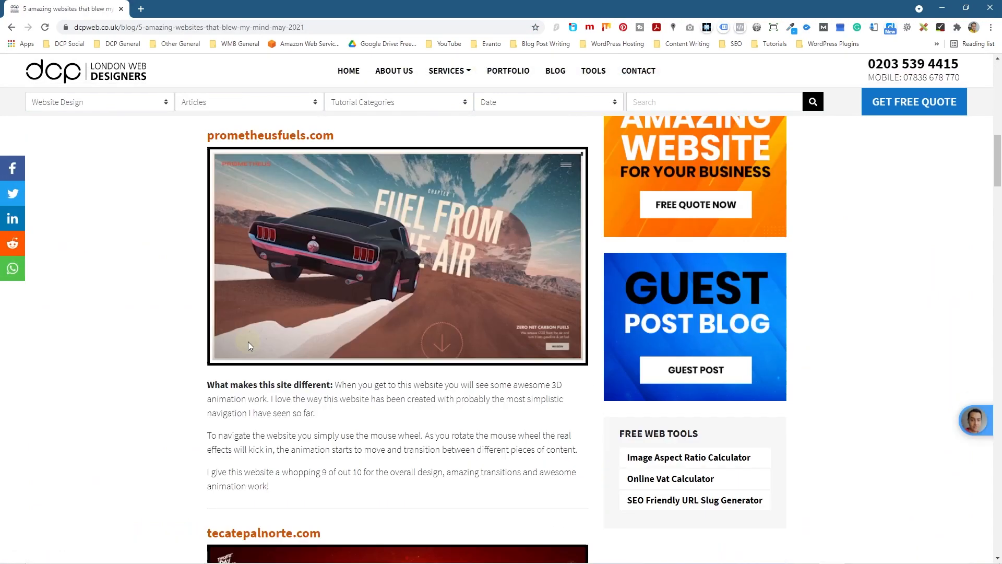
{"action": "scroll", "scroll_direction": "down", "scroll_amount": 3}
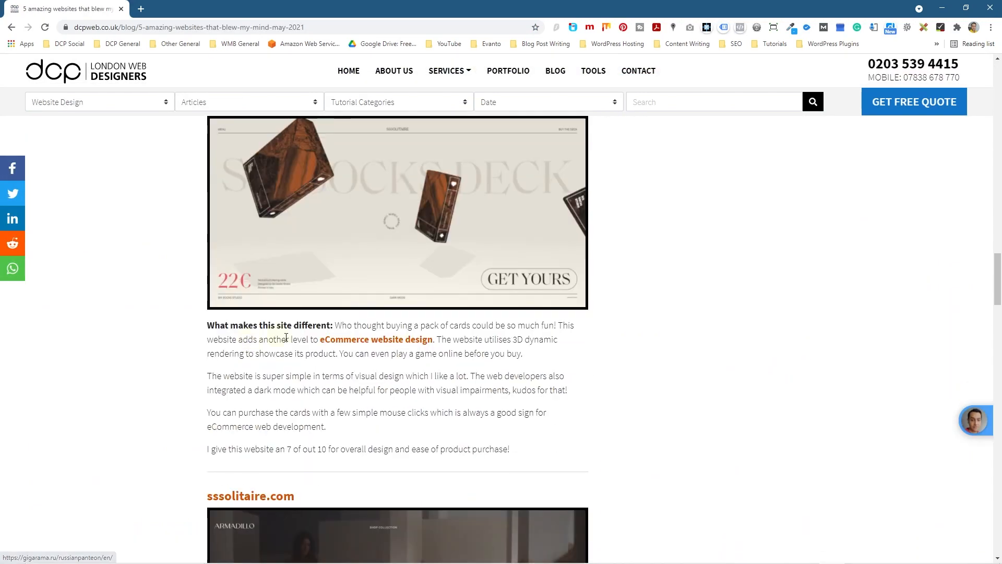
{"action": "scroll", "scroll_direction": "down", "scroll_amount": 3}
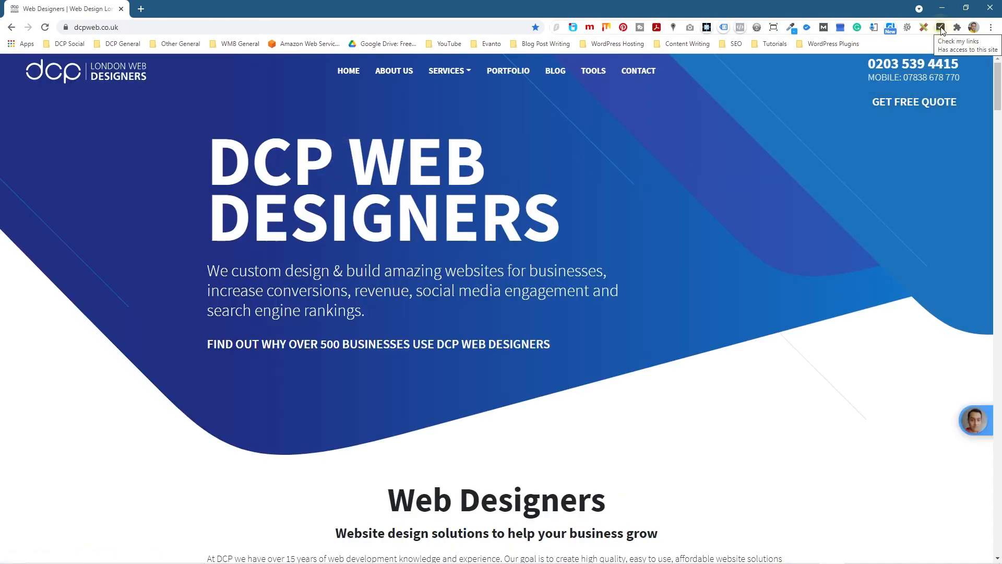
Scan homepage links (88 valid, 1 redirect, 0 invalid), then go to the BLOG listing.
{"action": "left_click", "coordinate": [939, 26]}
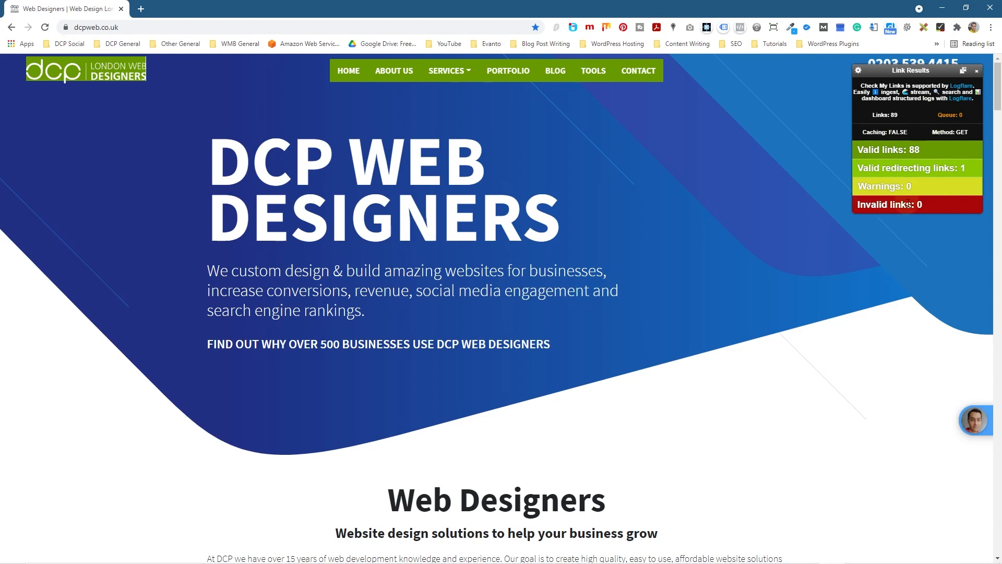
{"action": "mouse_move", "coordinate": [568, 72]}
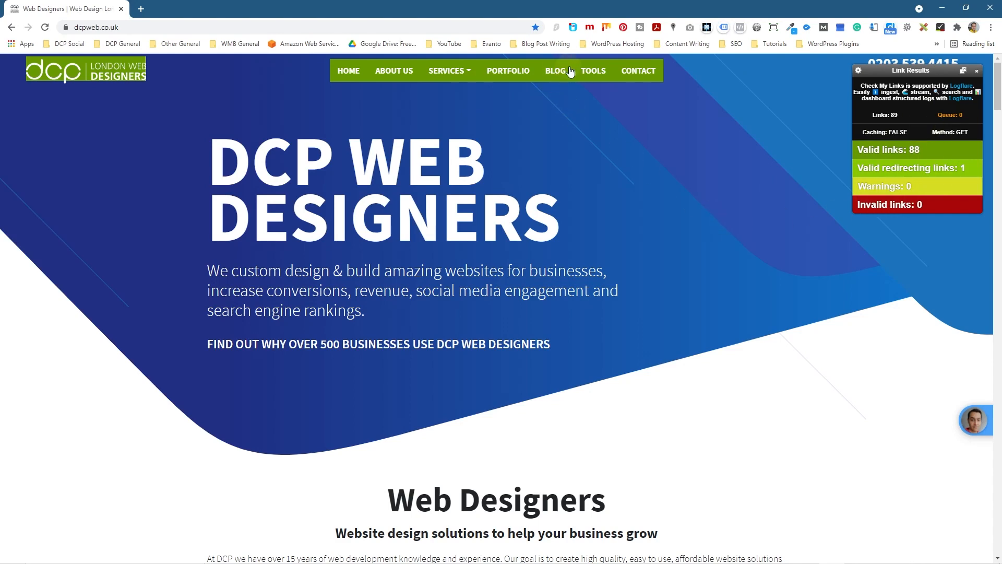
{"action": "left_click", "coordinate": [554, 71]}
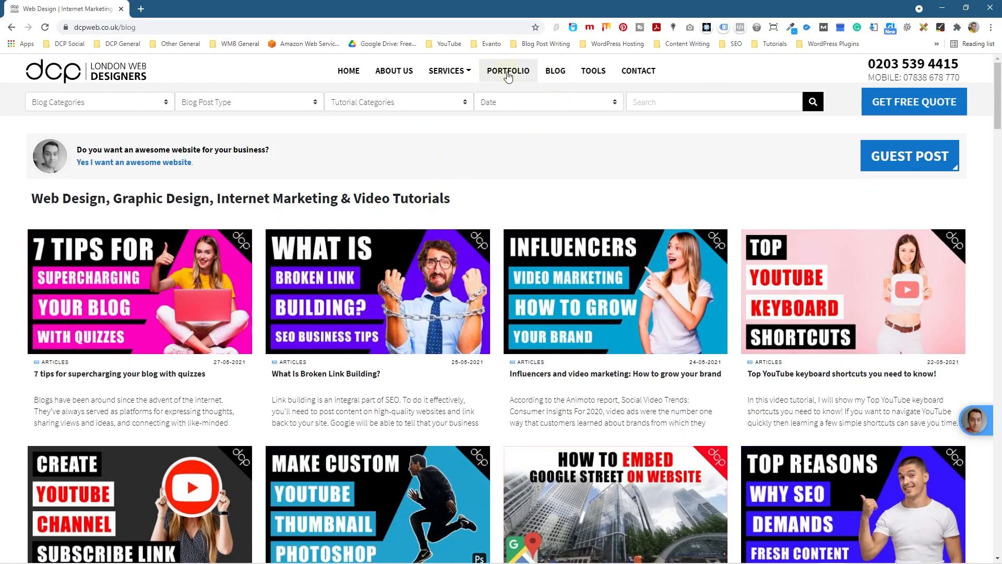
Check Portfolio page links (136 valid, 0 invalid), then return to the blog and scroll its posts.
{"action": "left_click", "coordinate": [508, 71]}
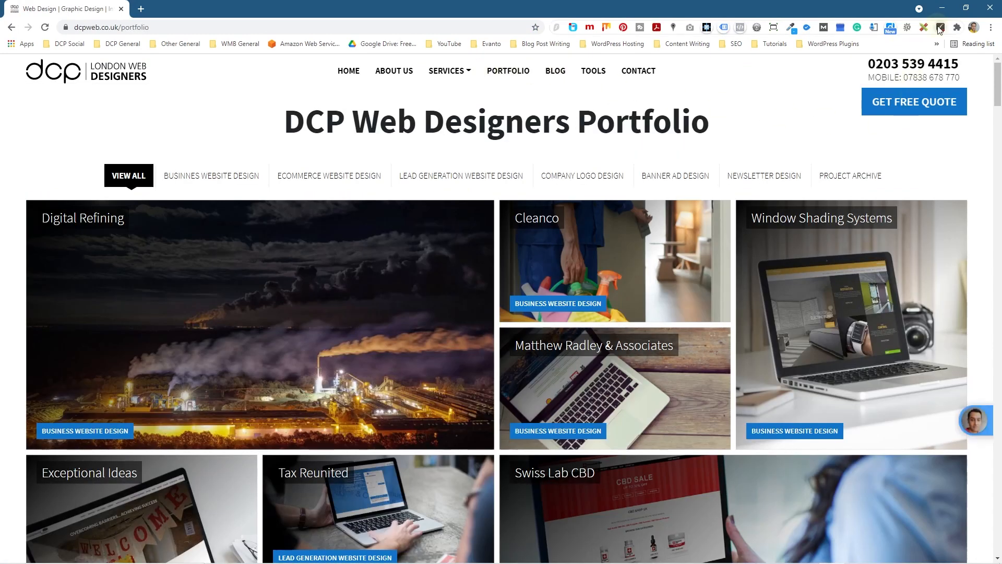
{"action": "left_click", "coordinate": [940, 26]}
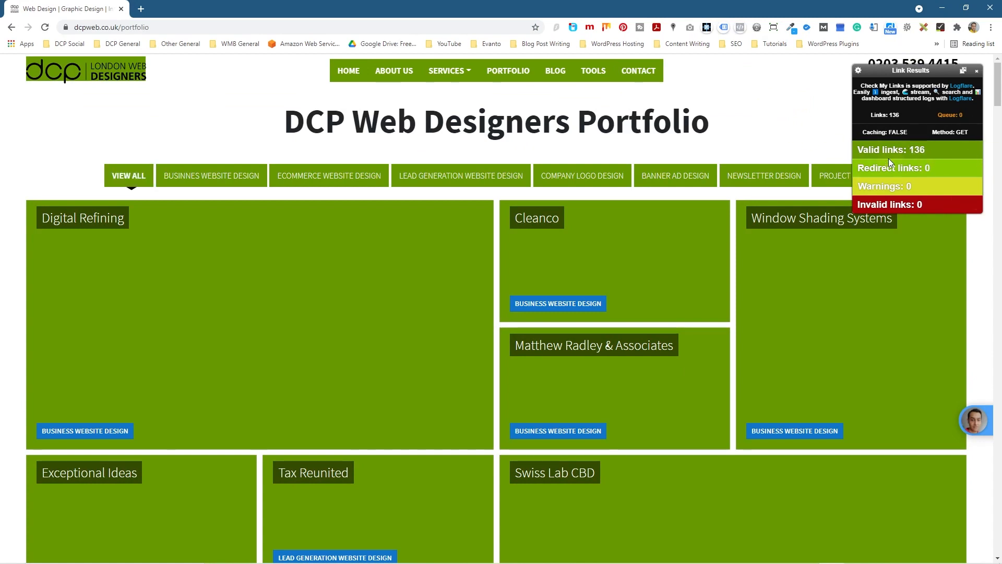
{"action": "mouse_move", "coordinate": [637, 71]}
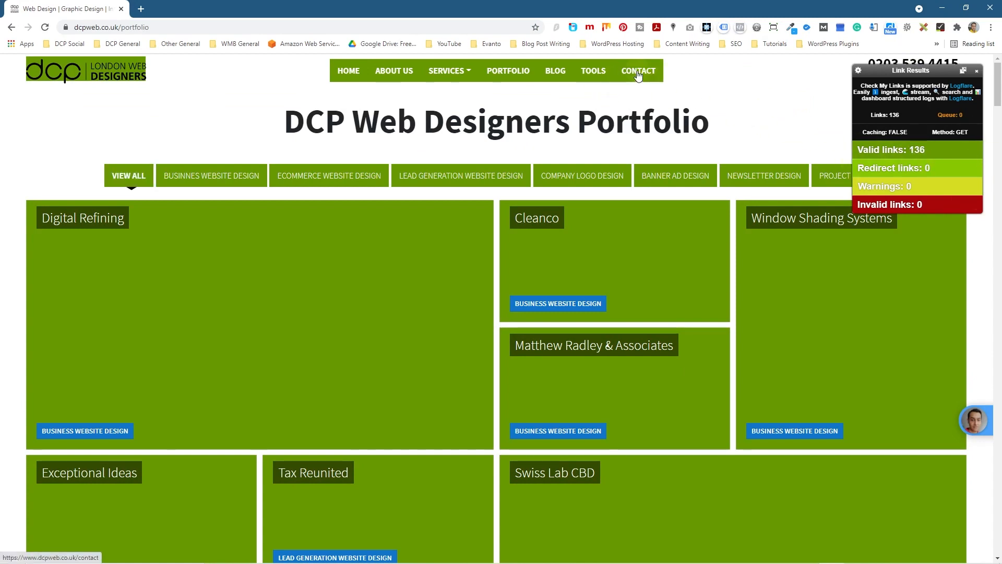
{"action": "mouse_move", "coordinate": [592, 70]}
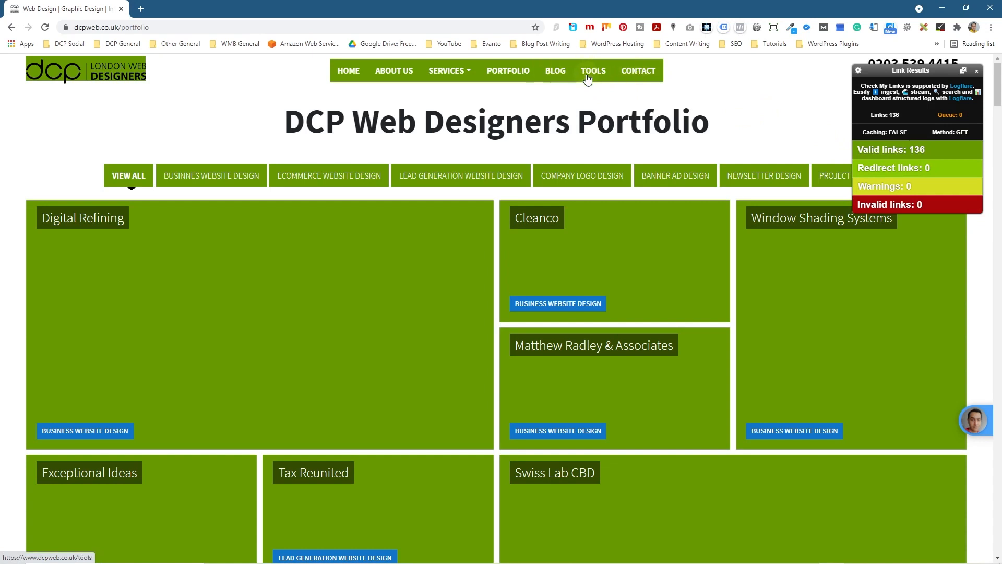
{"action": "mouse_move", "coordinate": [599, 77]}
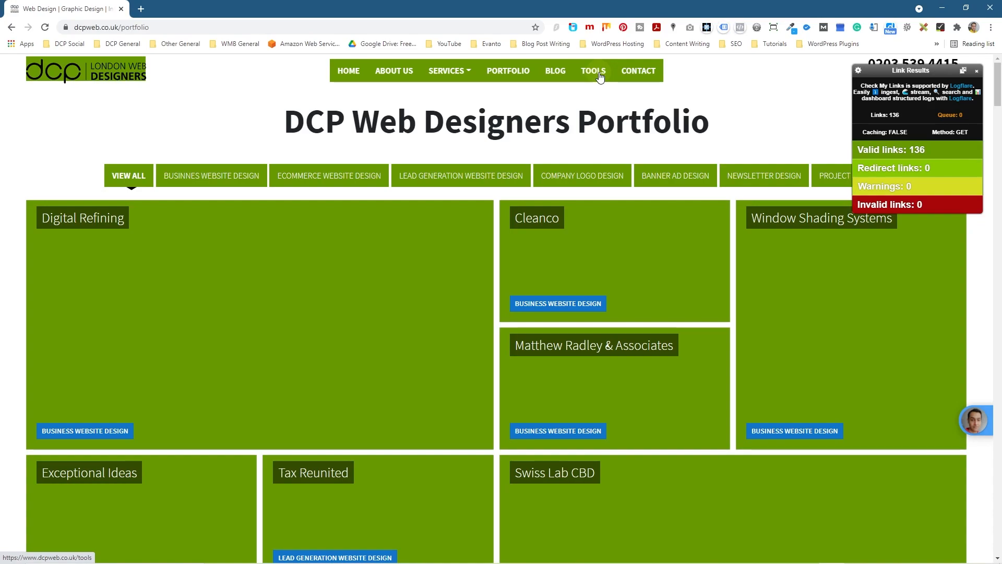
{"action": "left_click", "coordinate": [554, 71]}
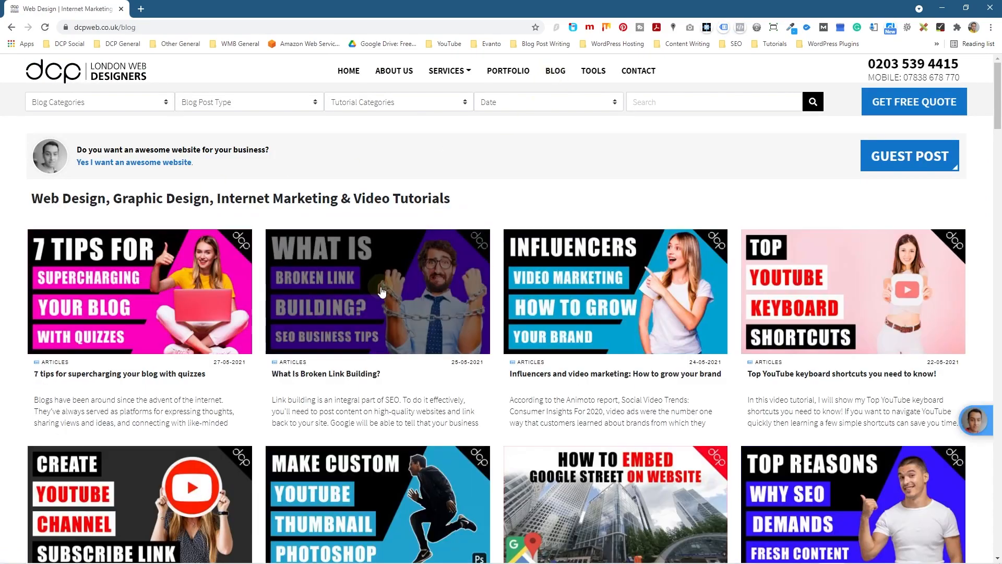
{"action": "scroll", "scroll_direction": "down", "scroll_amount": 3}
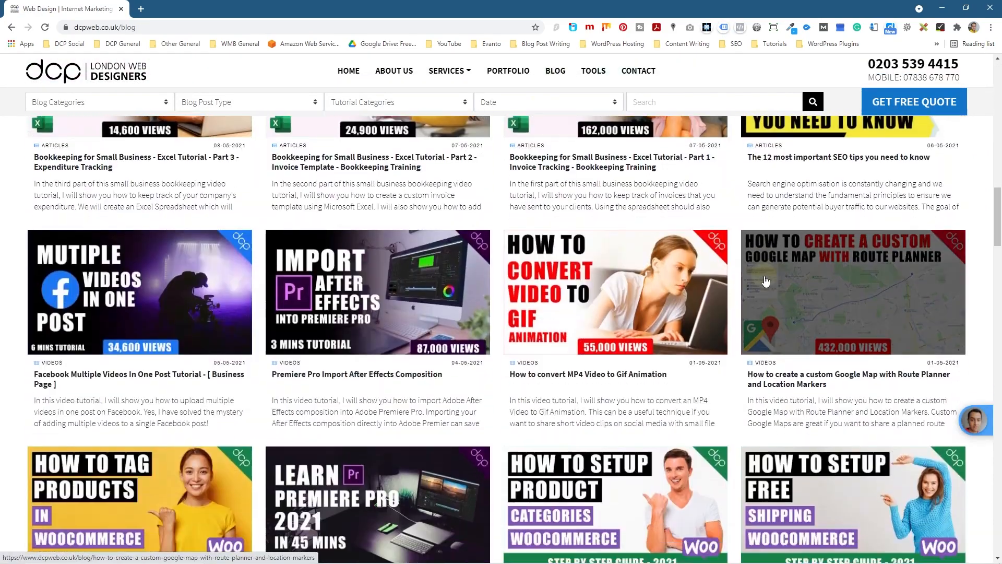
{"action": "scroll", "scroll_direction": "down", "scroll_amount": 3}
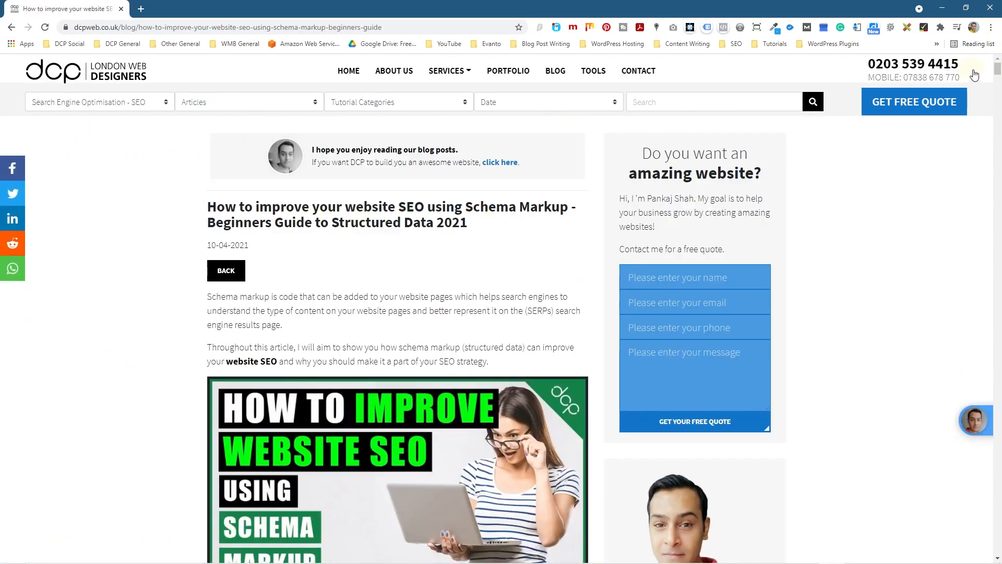
{"action": "scroll", "scroll_direction": "down", "scroll_amount": 3}
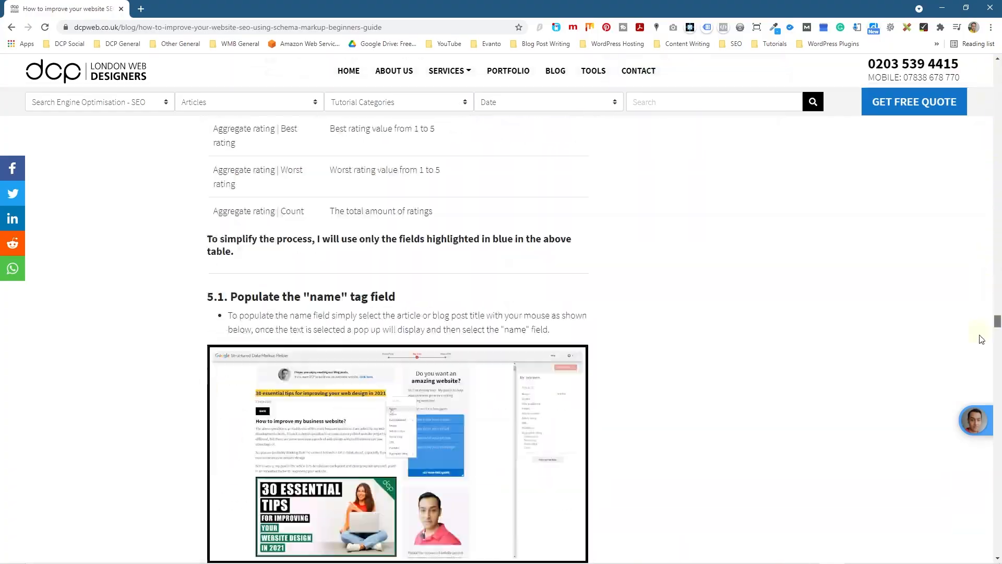
{"action": "scroll", "scroll_direction": "down", "scroll_amount": 3}
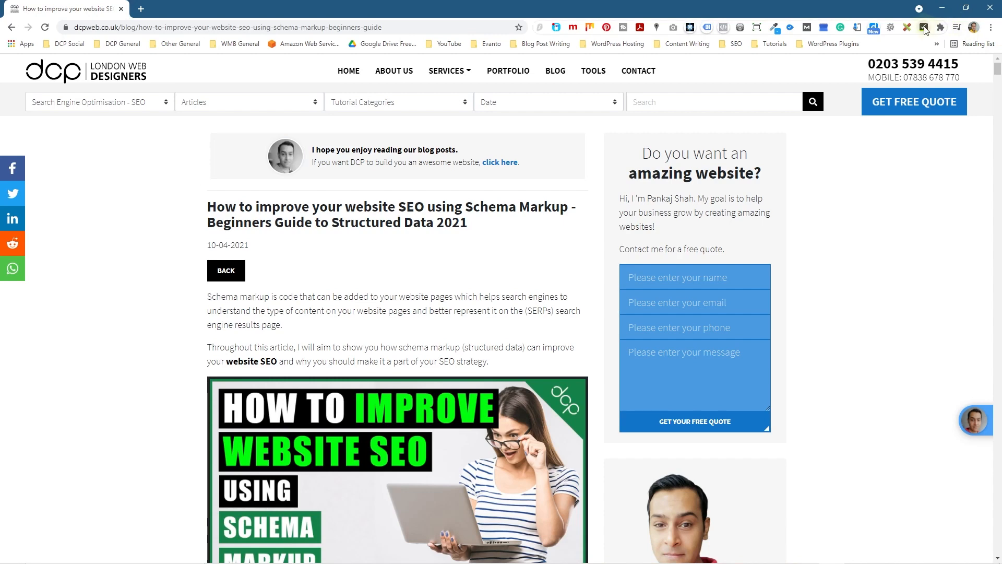
Scan the Schema Markup post with Check My Links: 216 valid, 3 redirecting, 0 invalid.
{"action": "left_click", "coordinate": [922, 27]}
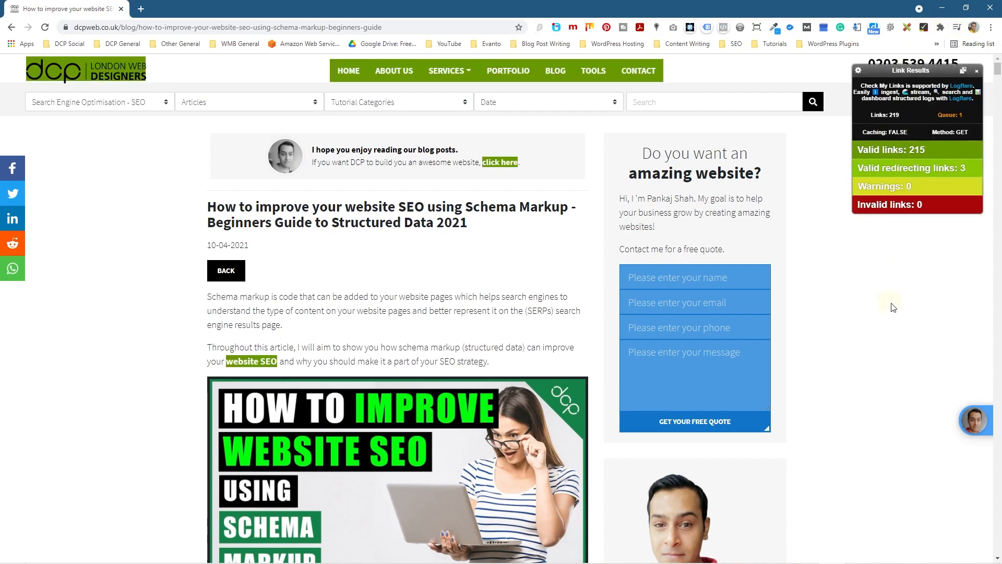
{"action": "mouse_move", "coordinate": [803, 213]}
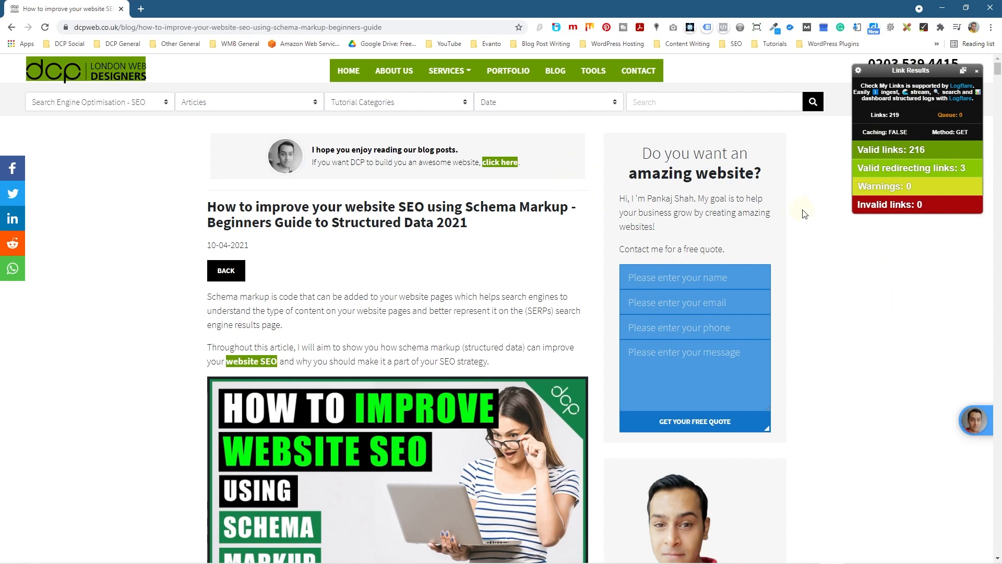
{"action": "mouse_move", "coordinate": [906, 186]}
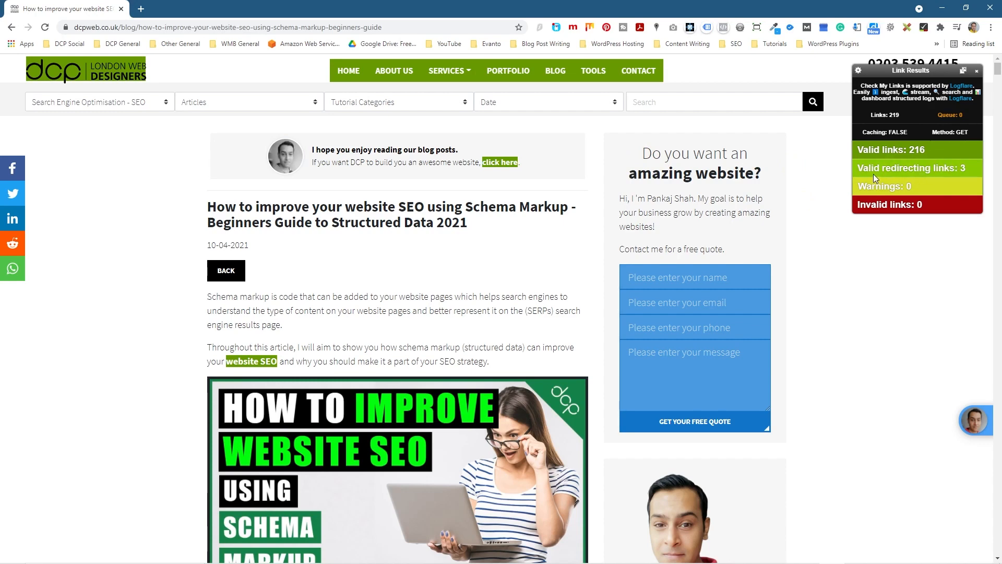
{"action": "mouse_move", "coordinate": [893, 183]}
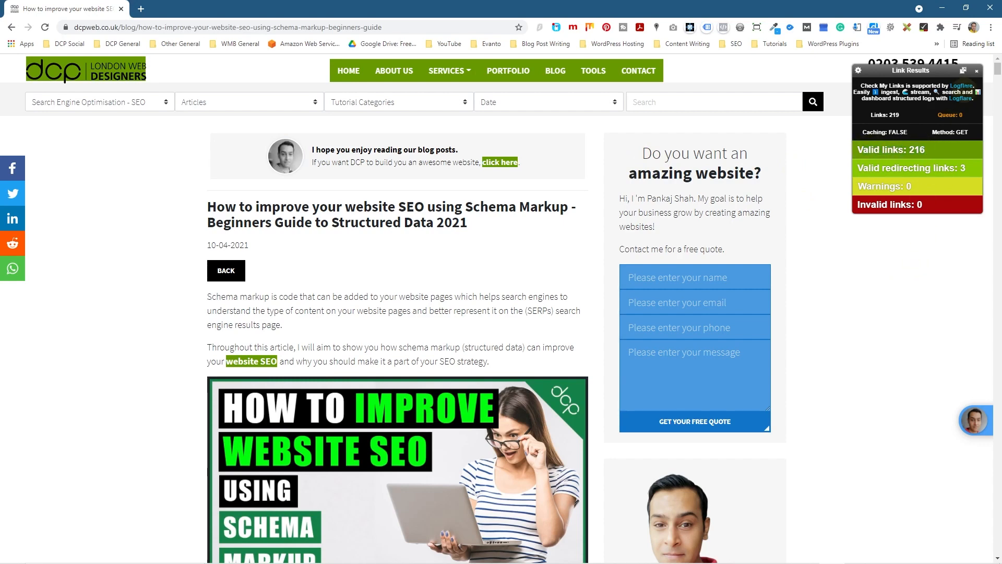
{"action": "left_click", "coordinate": [977, 70]}
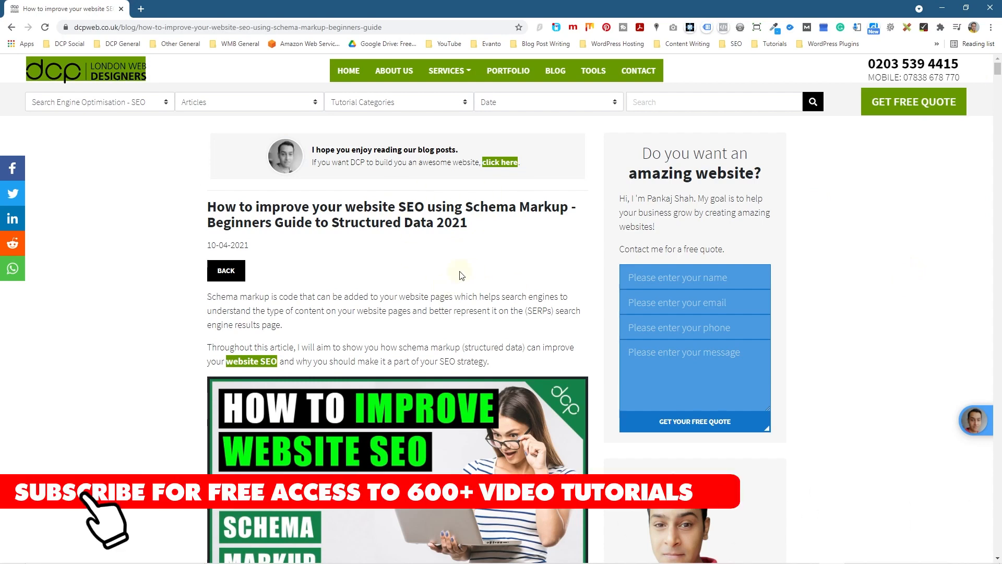
{"action": "scroll", "scroll_direction": "down", "scroll_amount": 3}
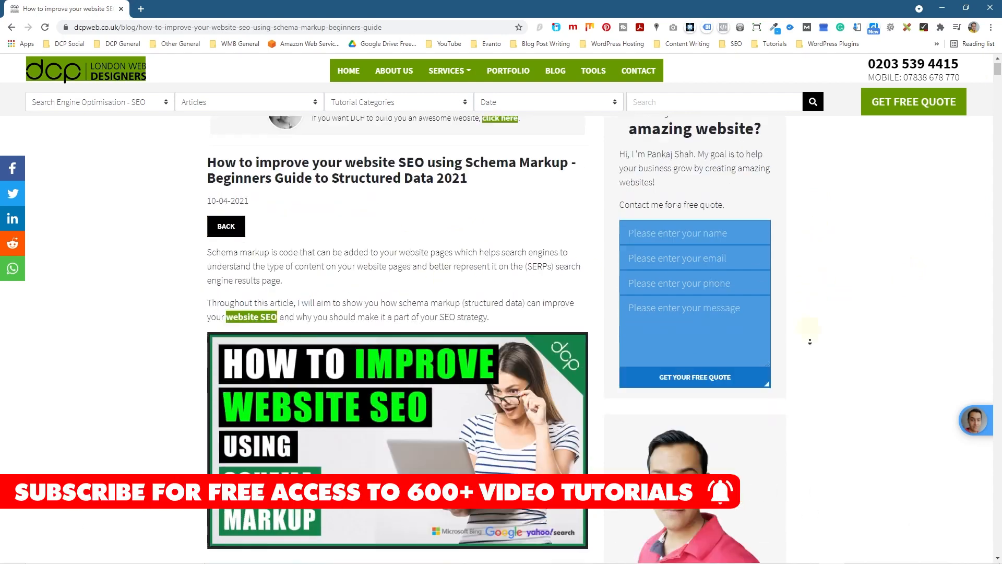
{"action": "scroll", "scroll_direction": "down", "scroll_amount": 3}
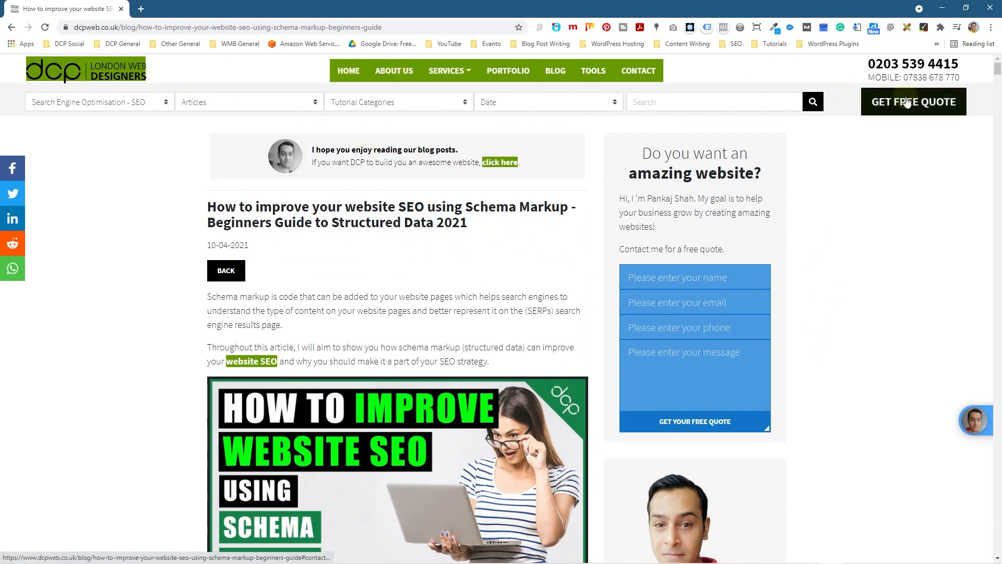
Scroll down the Schema Markup post inspecting its green-highlighted links.
{"action": "scroll", "scroll_direction": "down", "scroll_amount": 3}
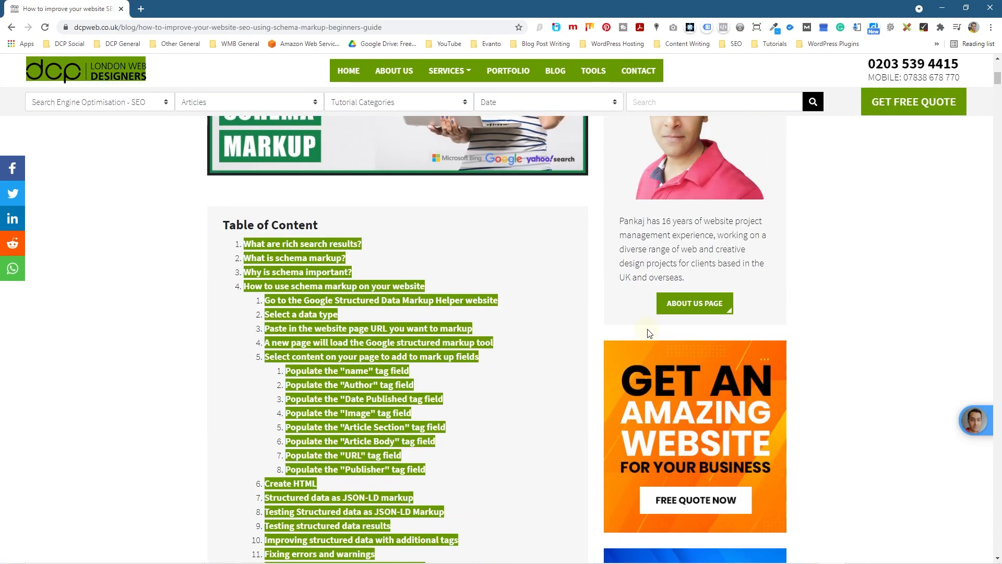
{"action": "scroll", "scroll_direction": "down", "scroll_amount": 3}
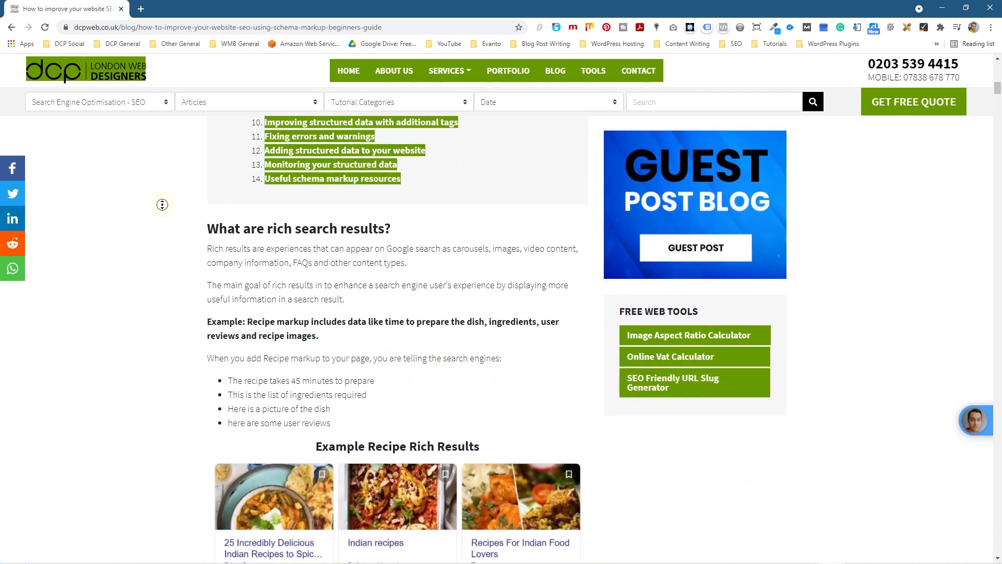
{"action": "scroll", "scroll_direction": "down", "scroll_amount": 3}
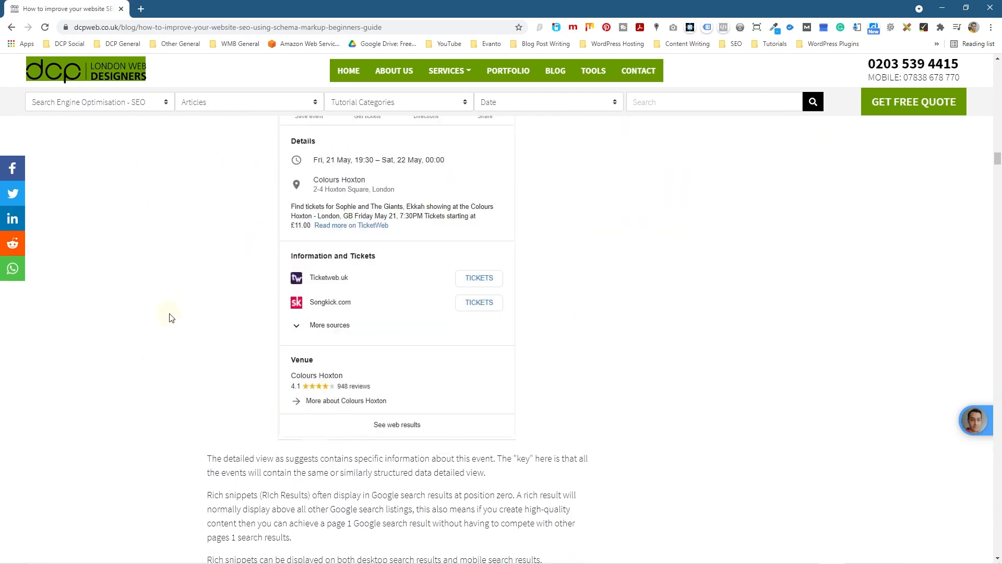
{"action": "scroll", "scroll_direction": "down", "scroll_amount": 3}
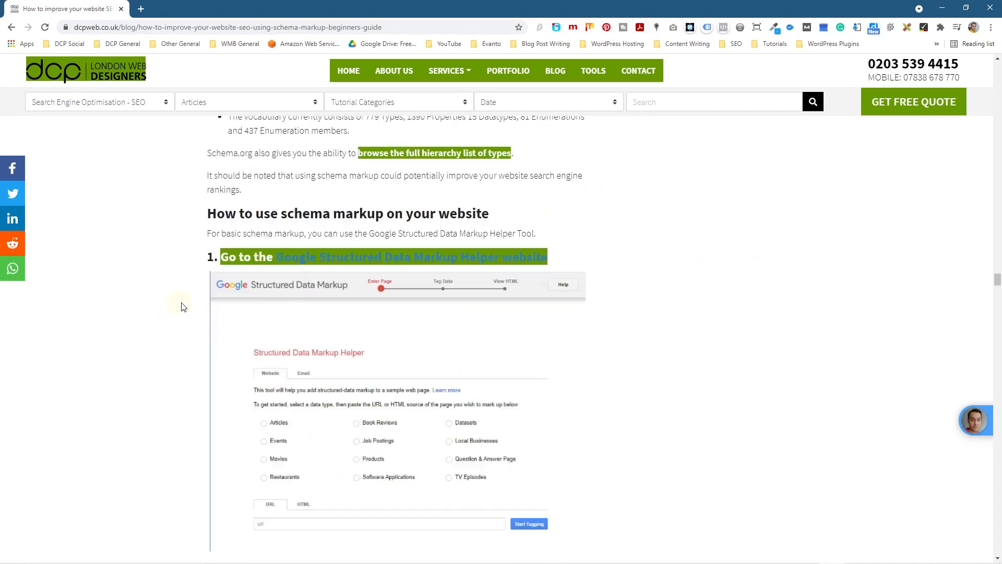
{"action": "scroll", "scroll_direction": "down", "scroll_amount": 3}
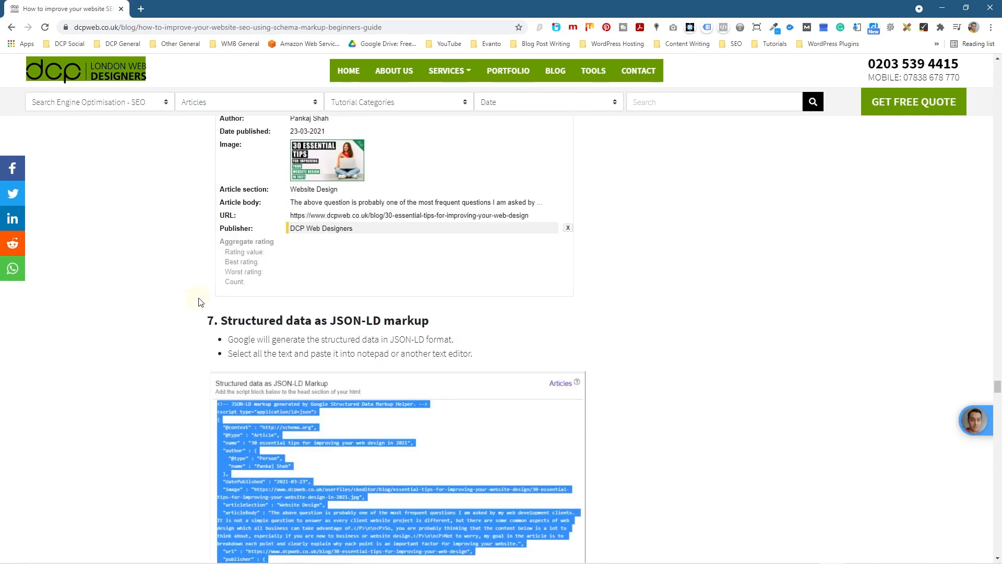
{"action": "scroll", "scroll_direction": "down", "scroll_amount": 3}
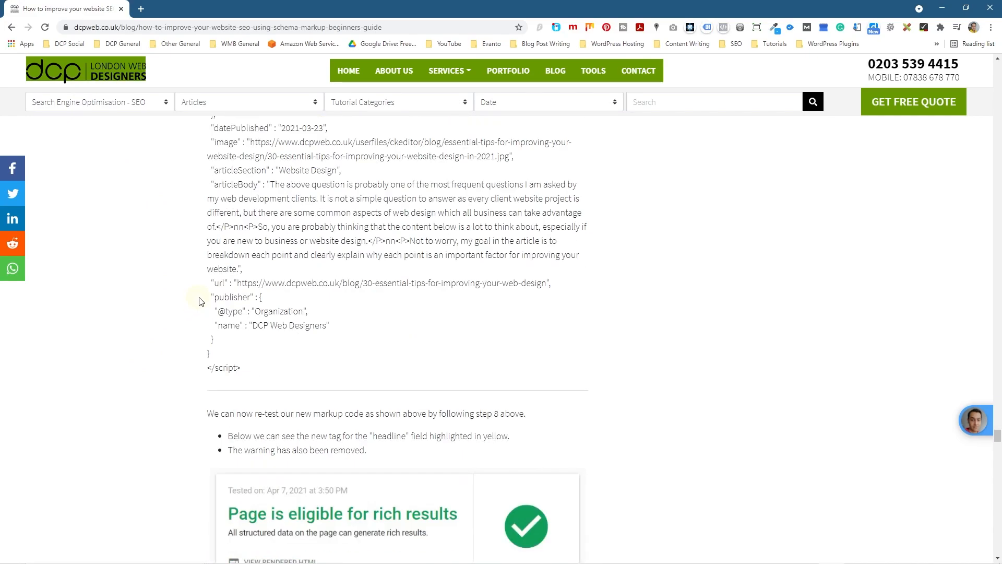
{"action": "scroll", "scroll_direction": "down", "scroll_amount": 3}
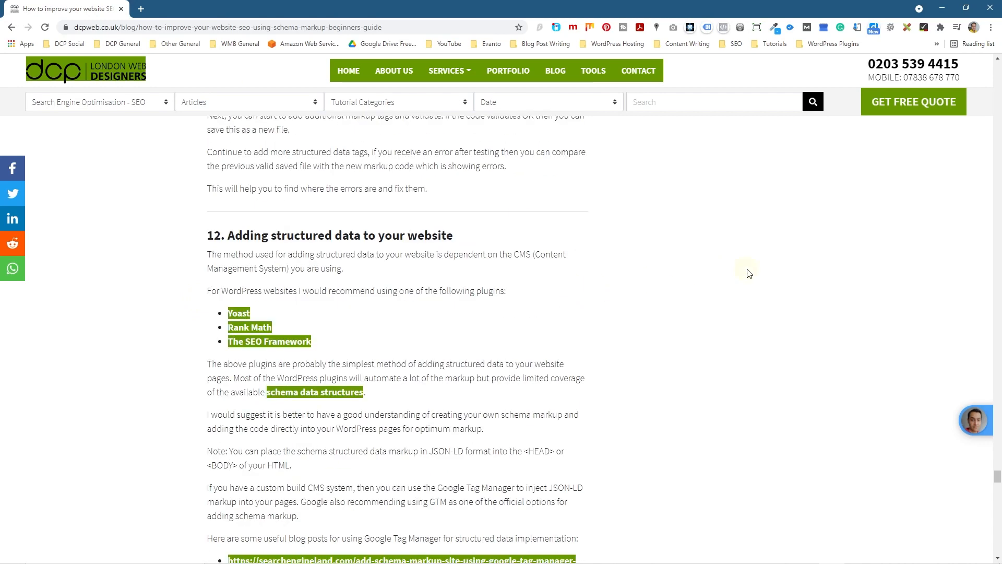
Bring back the Check My Links results panel and scroll through the post again.
{"action": "left_click", "coordinate": [927, 26]}
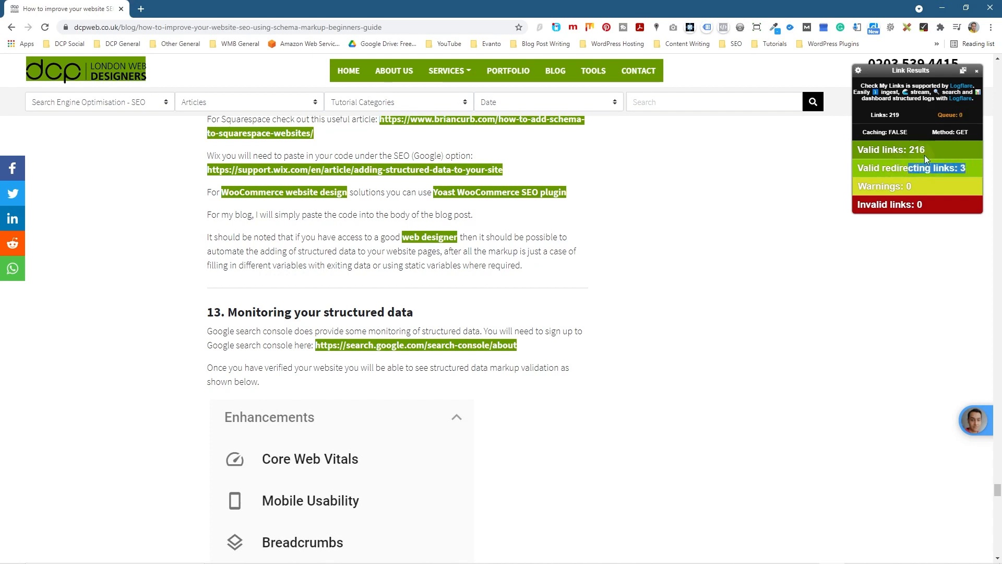
{"action": "mouse_move", "coordinate": [679, 226]}
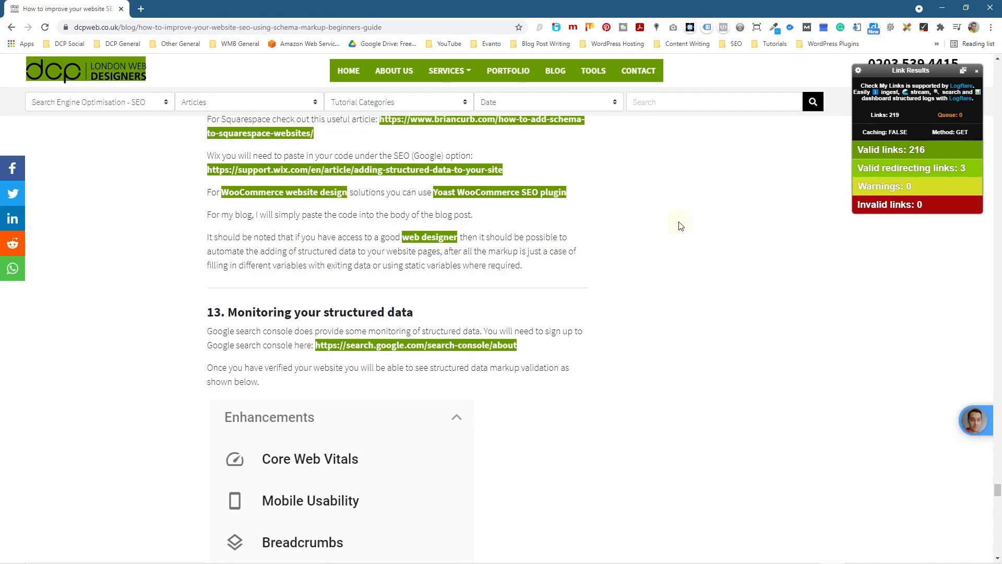
{"action": "scroll", "scroll_direction": "down", "scroll_amount": 3}
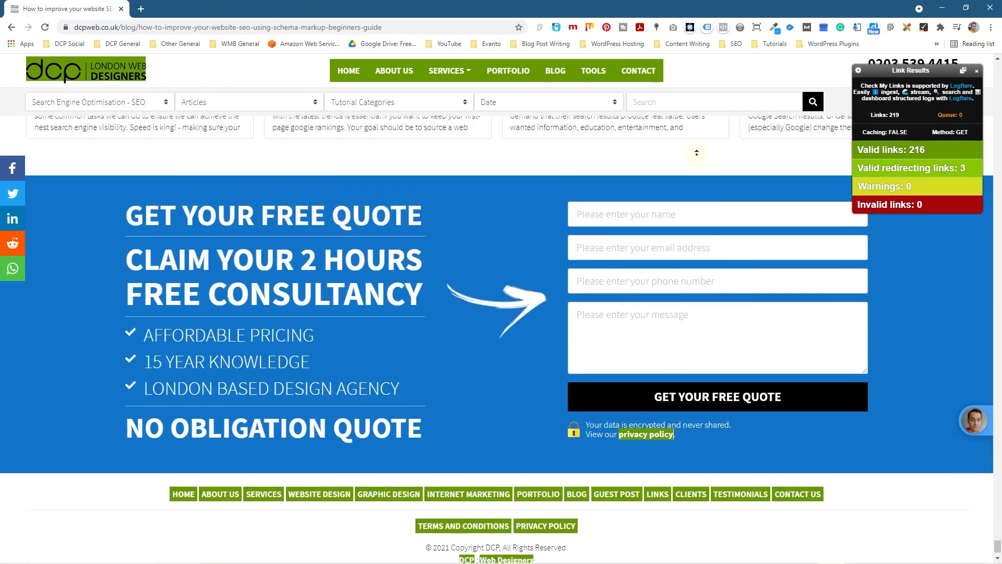
{"action": "scroll", "scroll_direction": "down", "scroll_amount": 3}
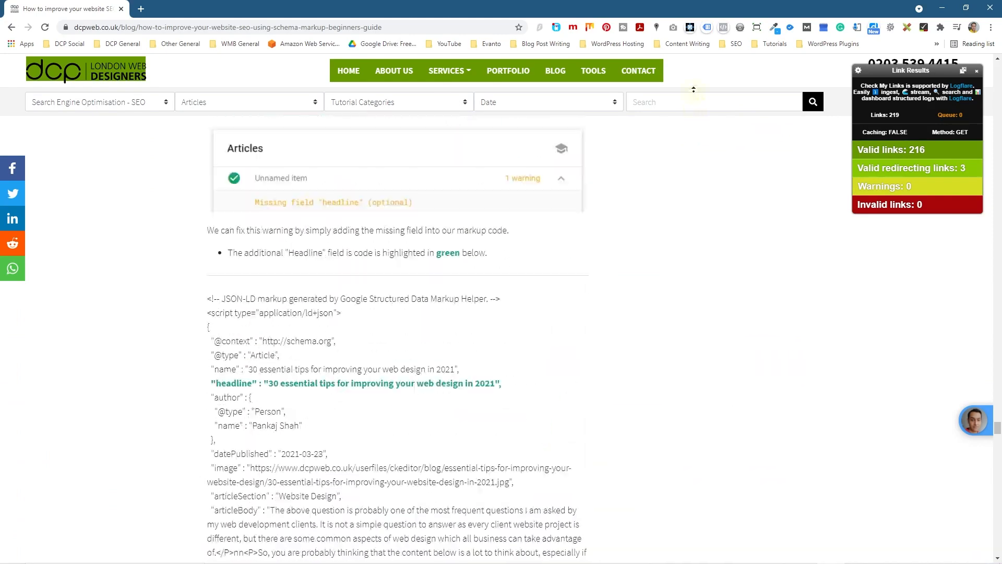
{"action": "scroll", "scroll_direction": "down", "scroll_amount": 3}
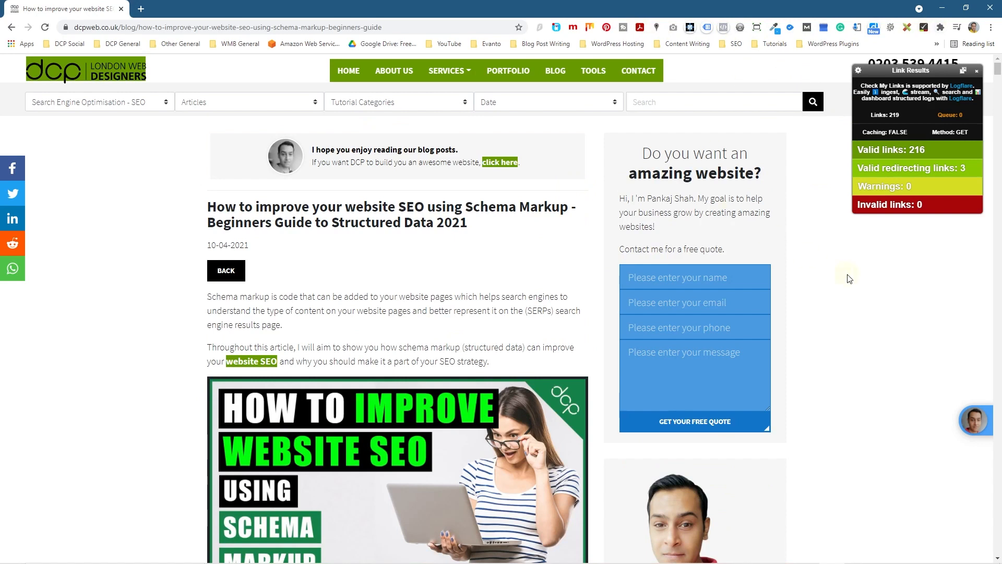
{"action": "mouse_move", "coordinate": [386, 203]}
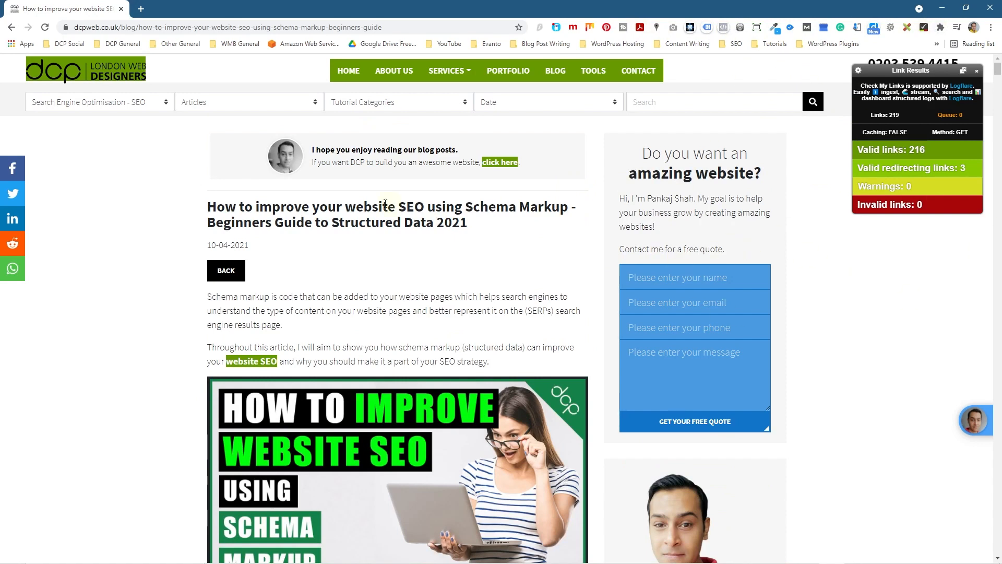
{"action": "mouse_move", "coordinate": [567, 197]}
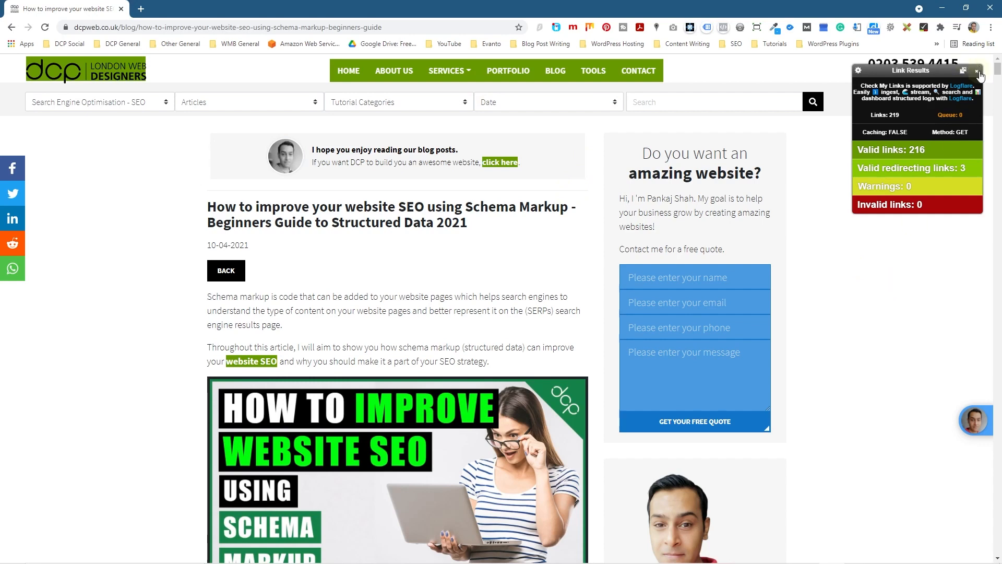
Dismiss the Check My Links Link Results panel on the Schema Markup post.
{"action": "left_click", "coordinate": [977, 70]}
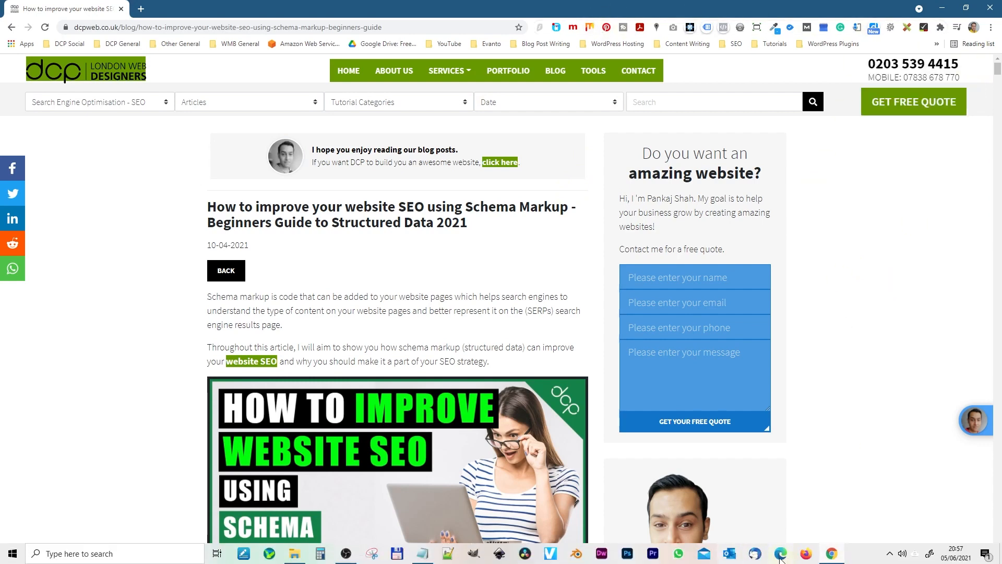
{"action": "mouse_move", "coordinate": [781, 552]}
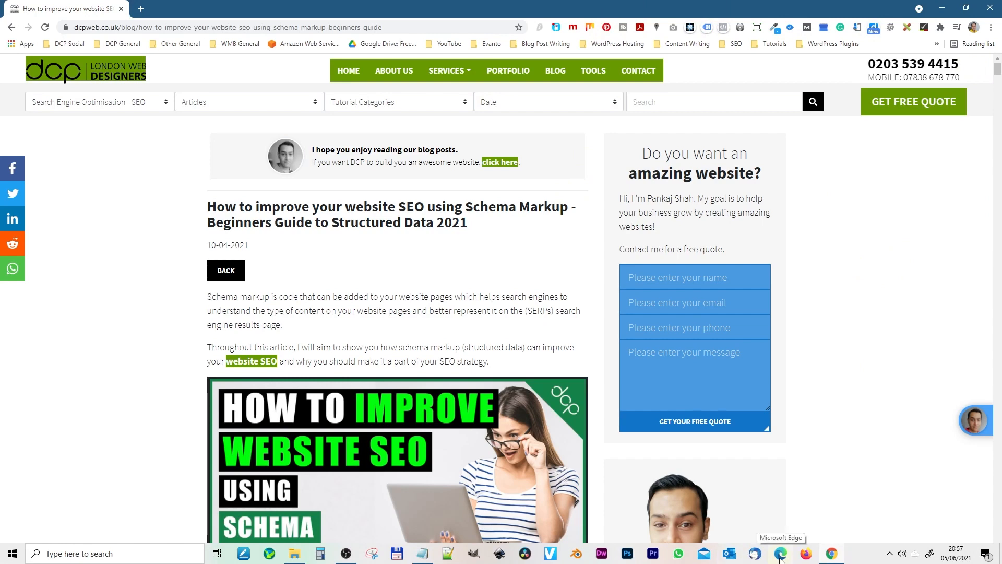